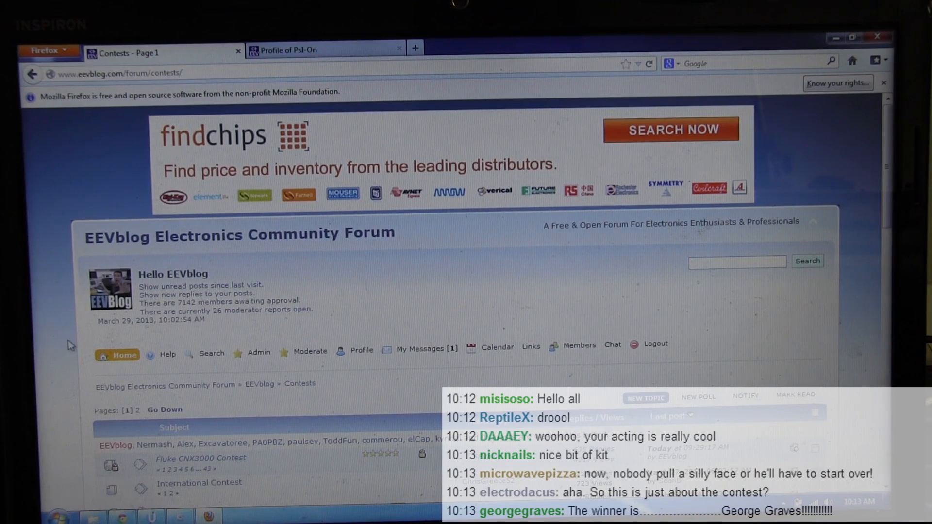
# Step: Scroll through the Fluke CNX3000 Contest topic's kit photo and rules
pyautogui.scroll(-3)
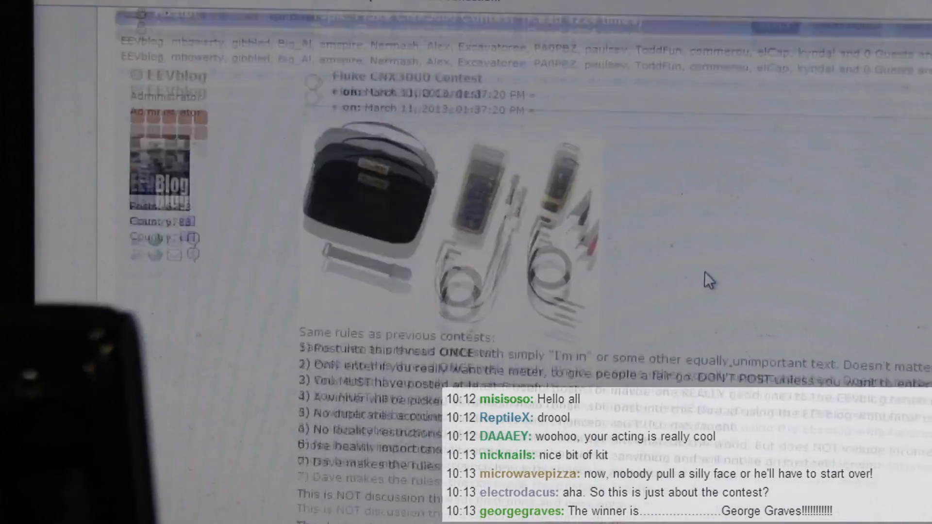
pyautogui.scroll(-3)
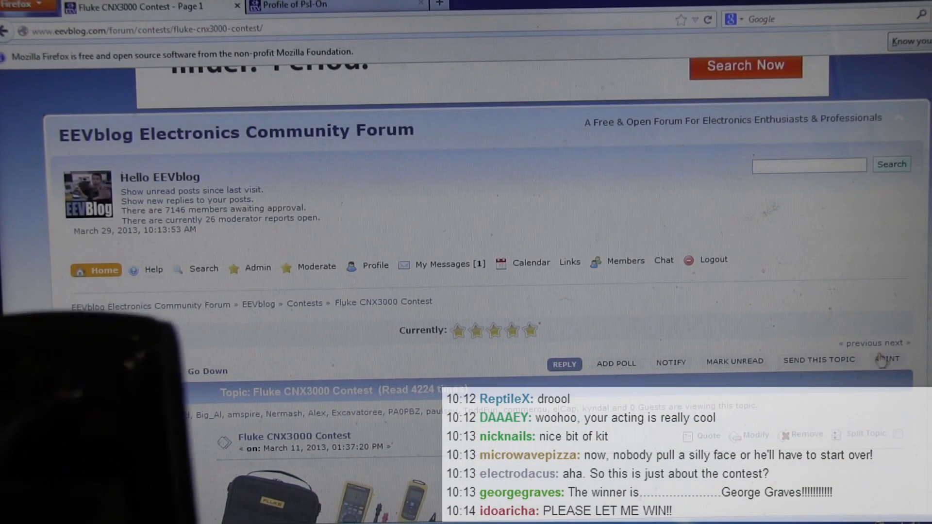
# Step: Open the thread's PRINT version and scroll through the rules and entrant replies
pyautogui.click(886, 360)
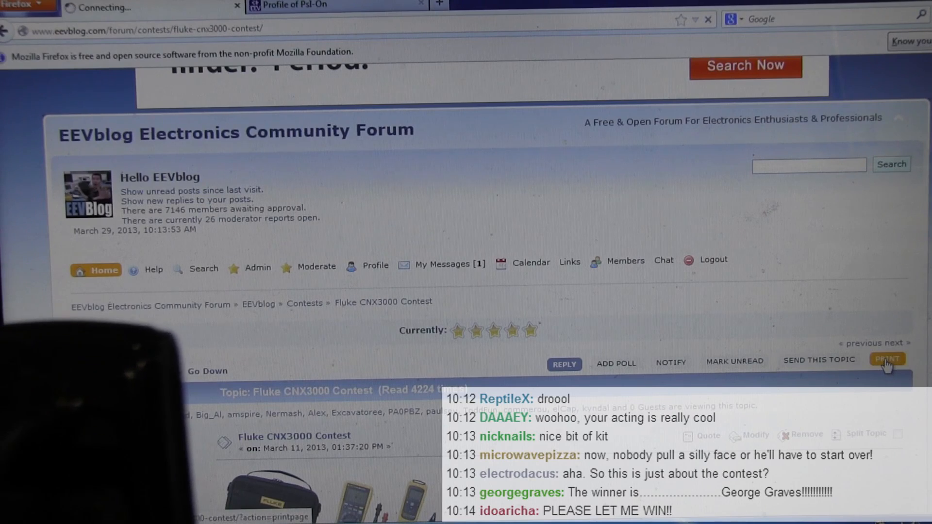
pyautogui.click(888, 360)
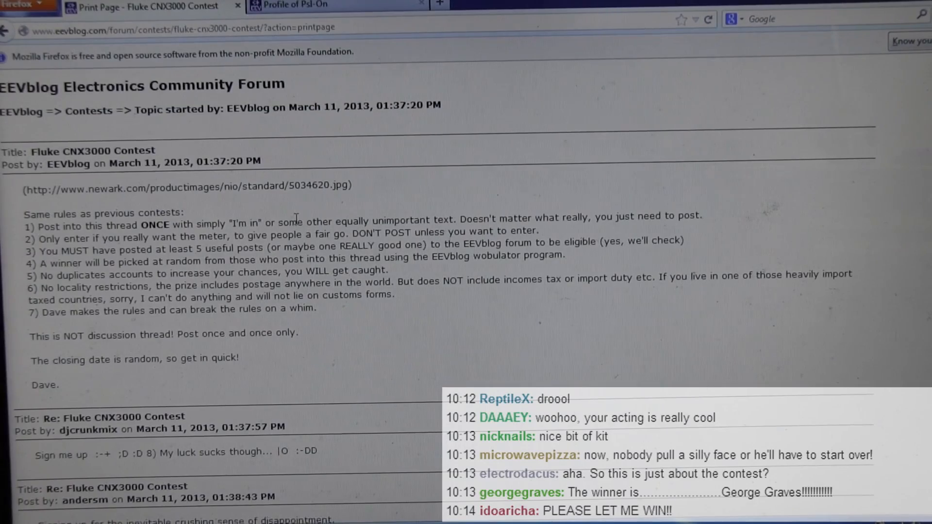
pyautogui.scroll(-3)
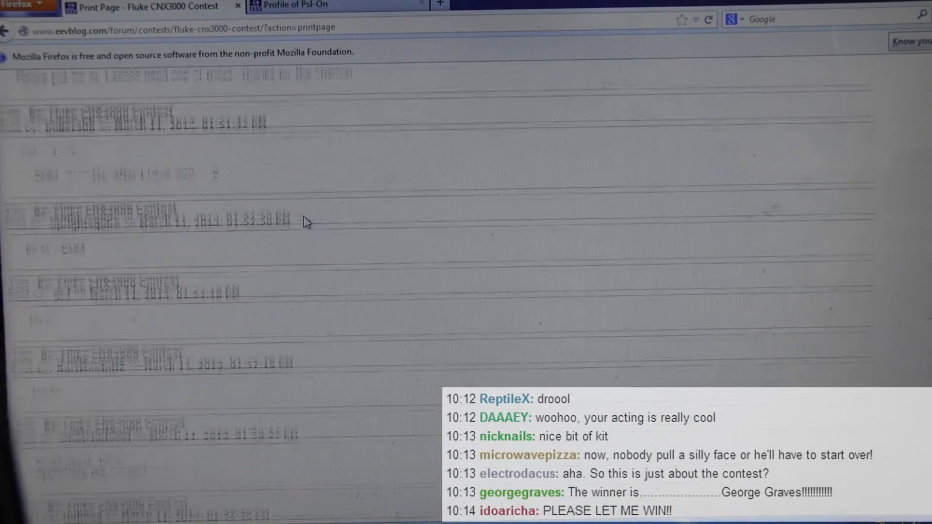
pyautogui.scroll(-3)
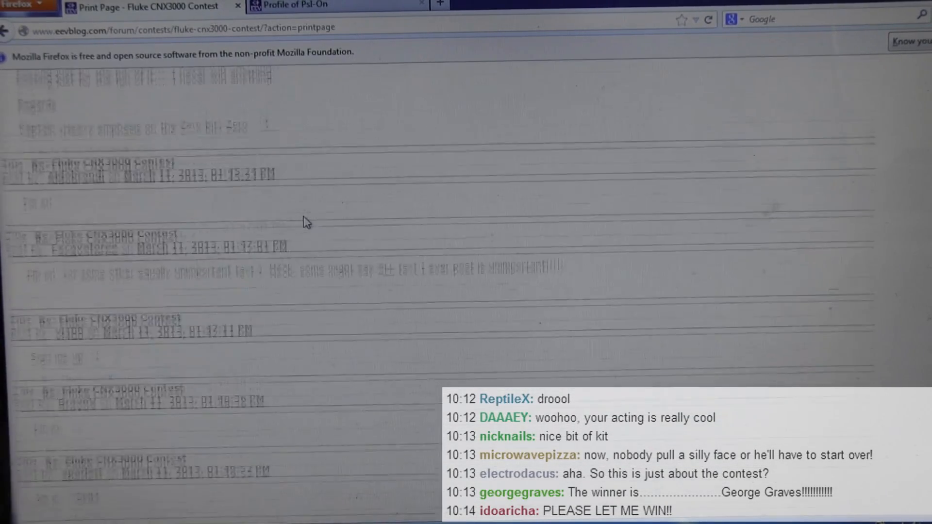
# Step: Save the printable page as text file Fluke in C:\EEVblogContest
pyautogui.rightClick(336, 209)
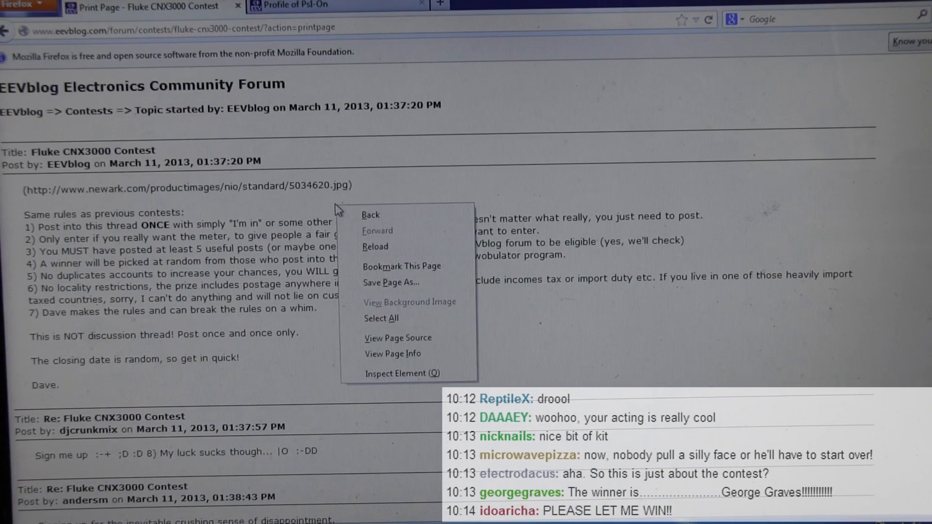
pyautogui.click(391, 282)
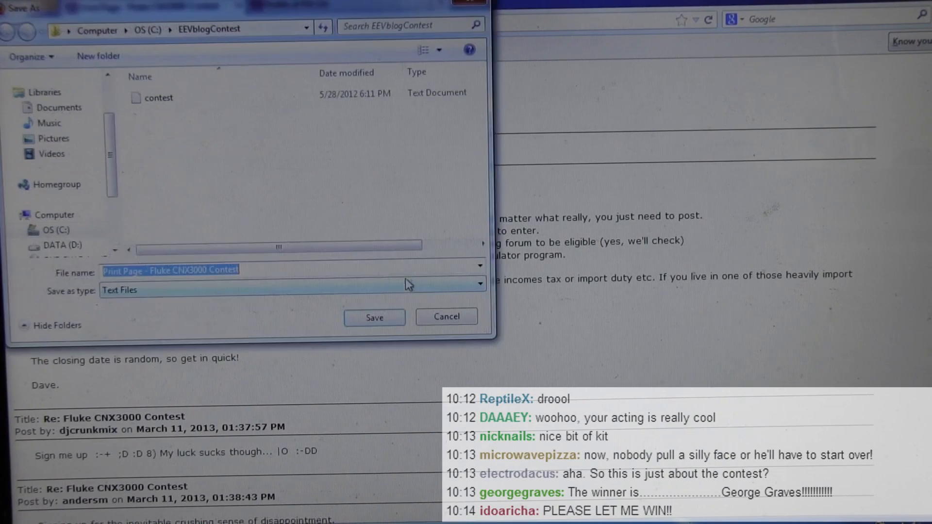
pyautogui.click(152, 269)
pyautogui.write('Flukecontest')
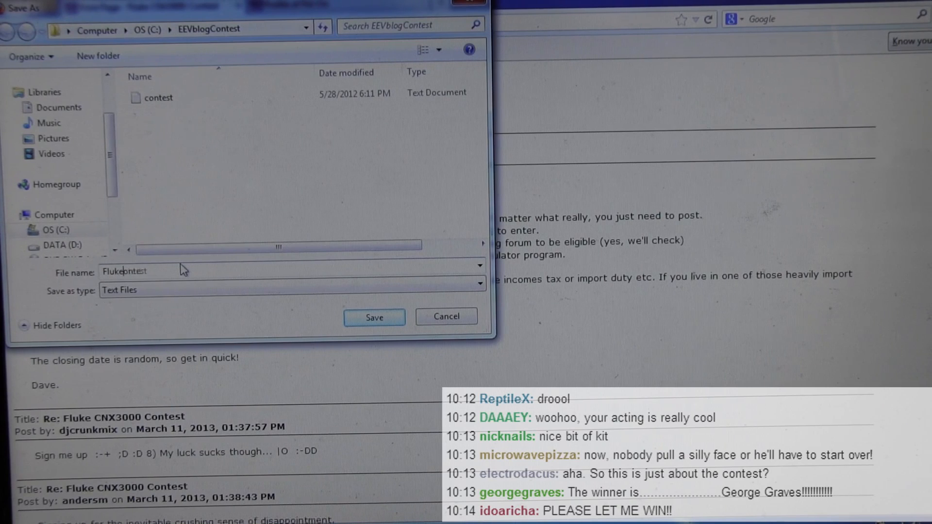
pyautogui.press('backspace')
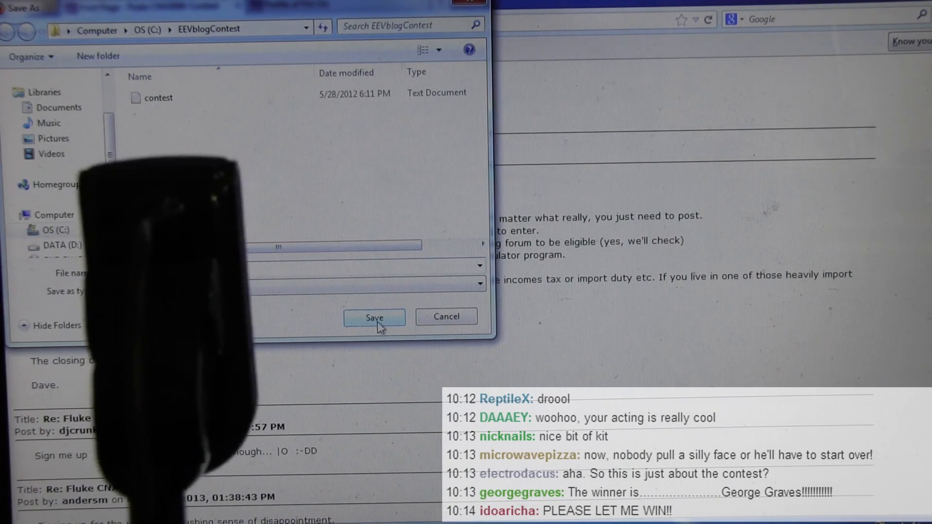
pyautogui.click(375, 317)
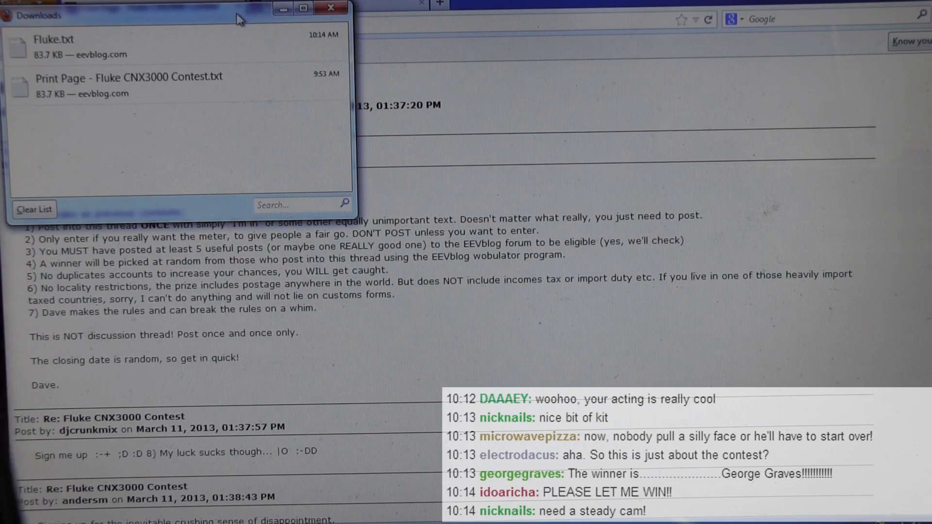
pyautogui.moveTo(330, 16)
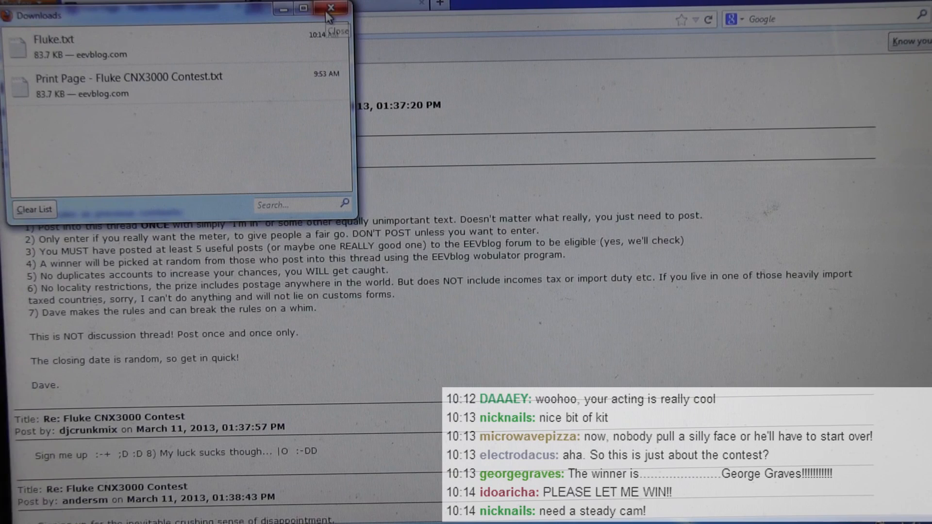
# Step: Close the Firefox Downloads window
pyautogui.click(329, 9)
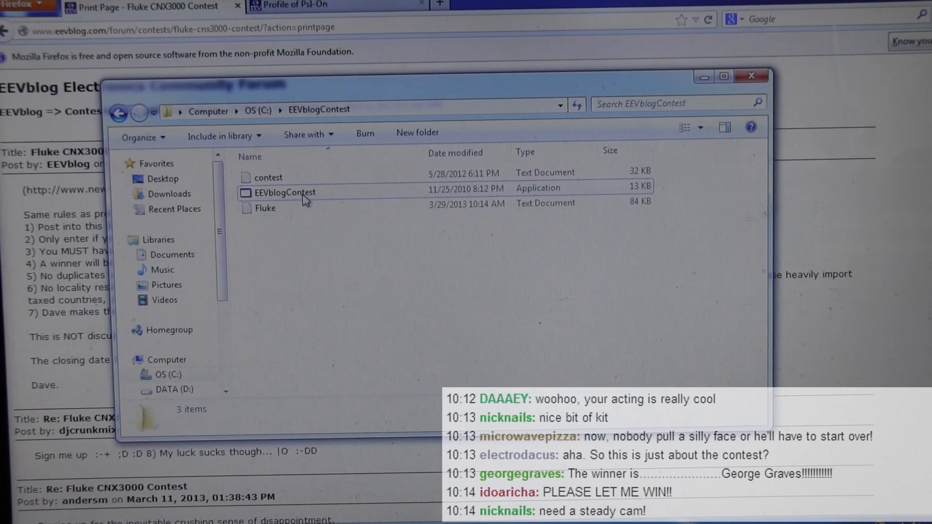
# Step: Select the Fluke file to view its details, then launch the EEVblogContest application
pyautogui.click(265, 209)
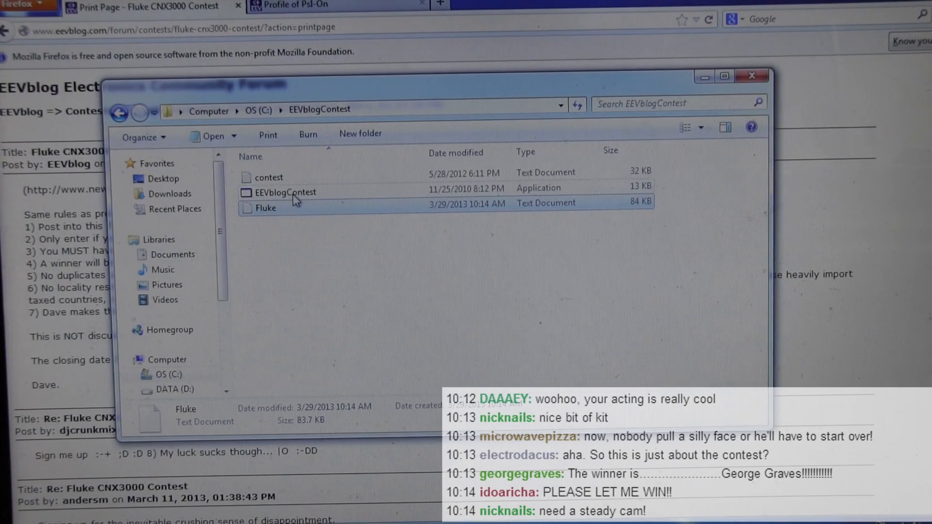
pyautogui.doubleClick(285, 192)
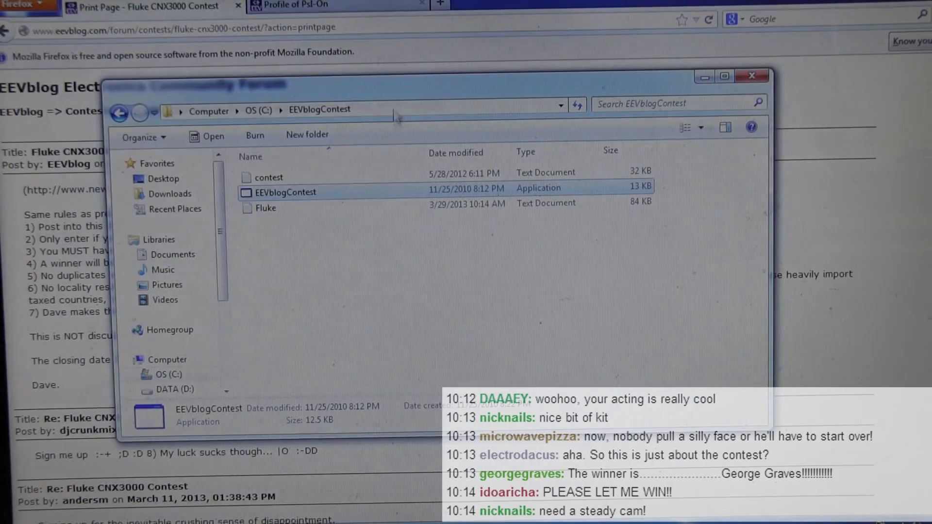
pyautogui.moveTo(402, 97)
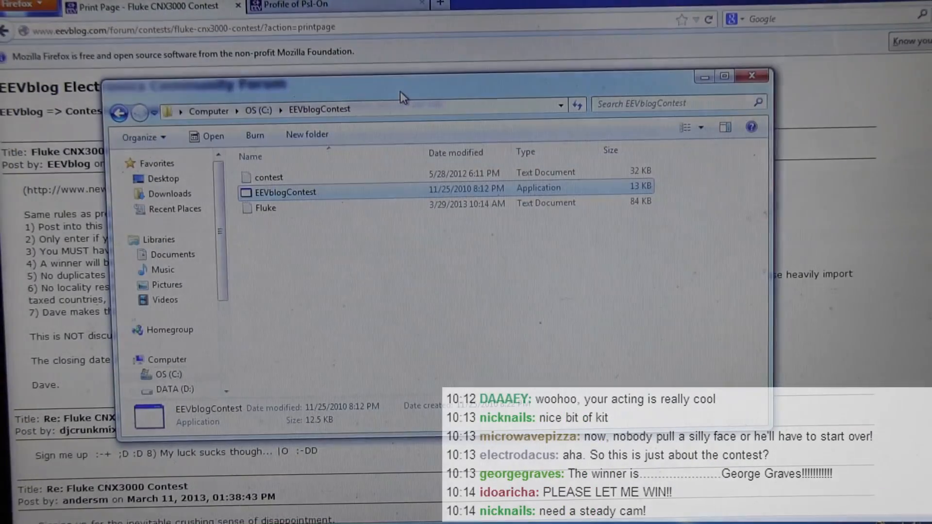